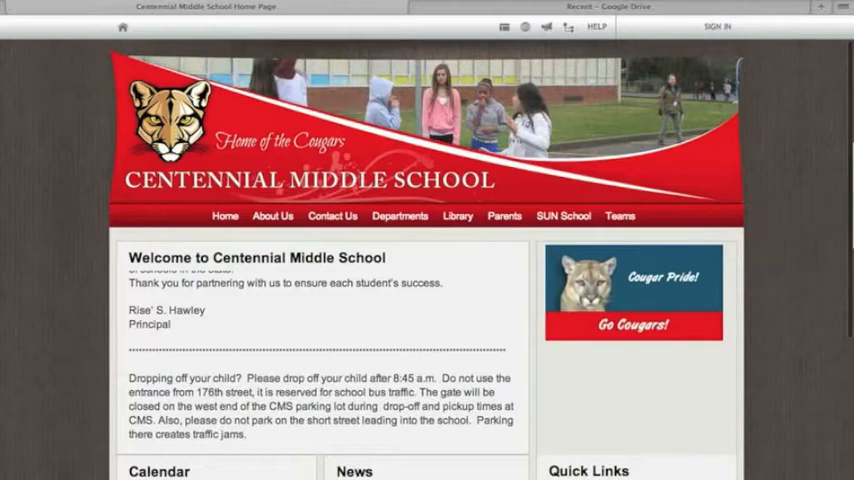
Step: Sign in to the Centennial staff Google Docs page with the 'gwacd' username and password
scroll(down, 3)
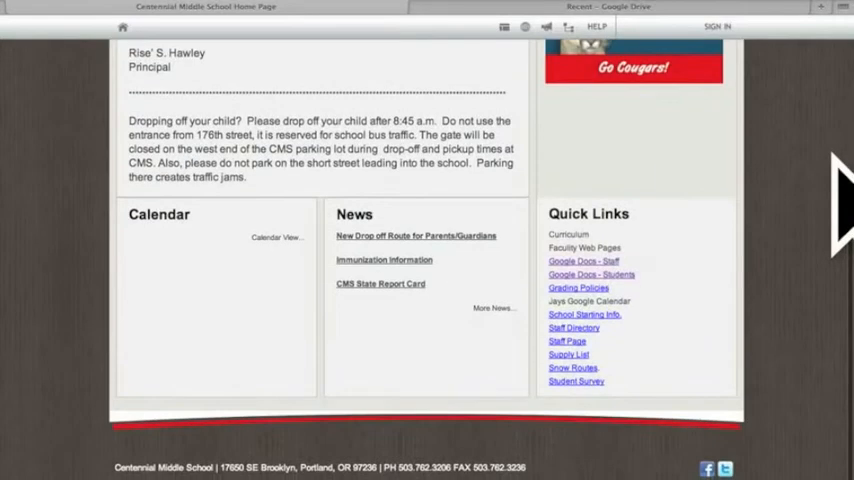
scroll(up, 3)
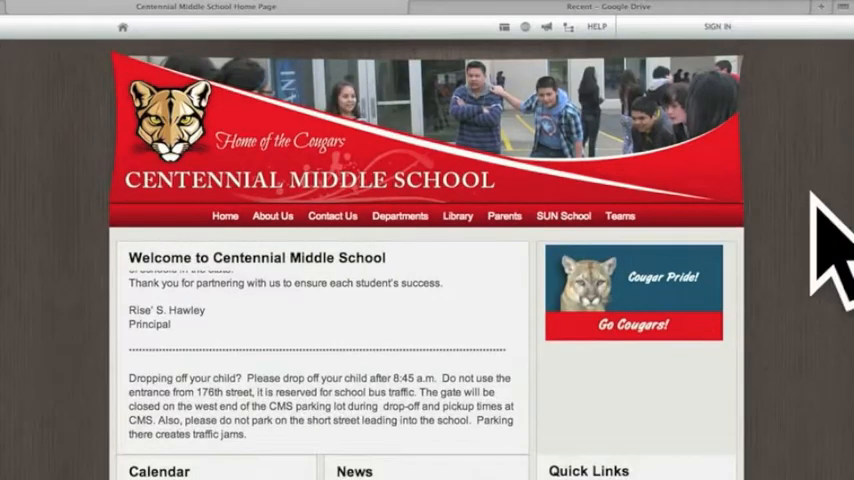
scroll(down, 3)
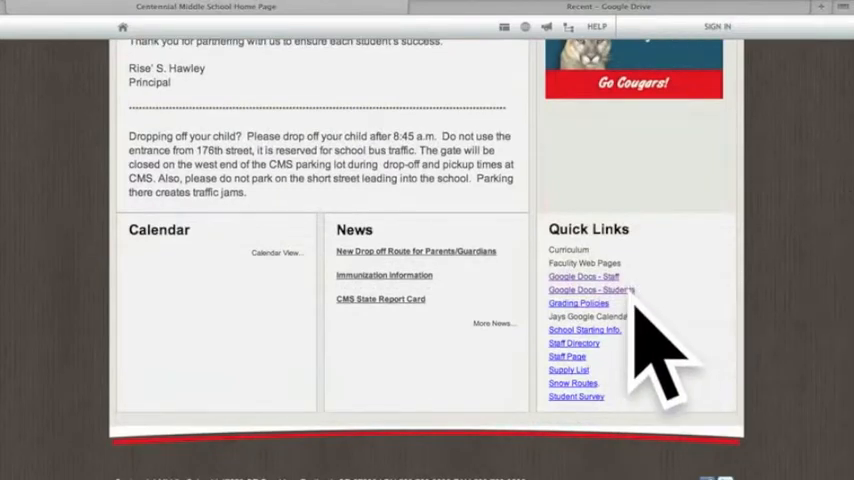
click(584, 276)
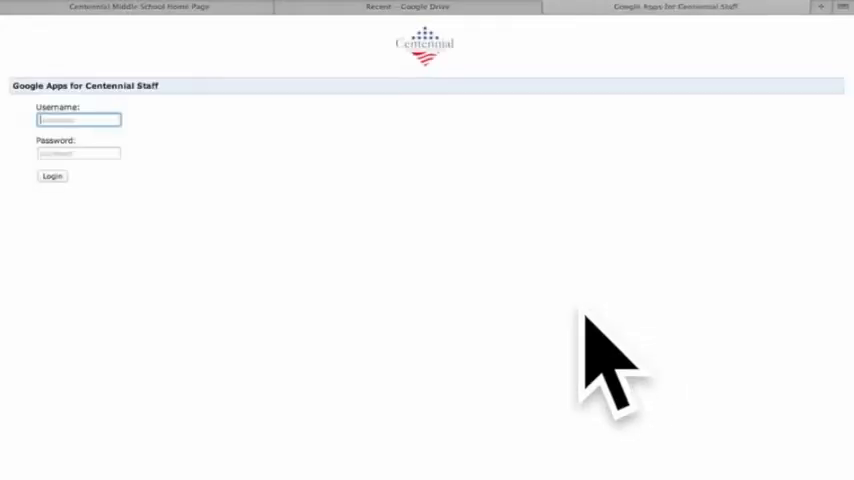
text(gwacd)
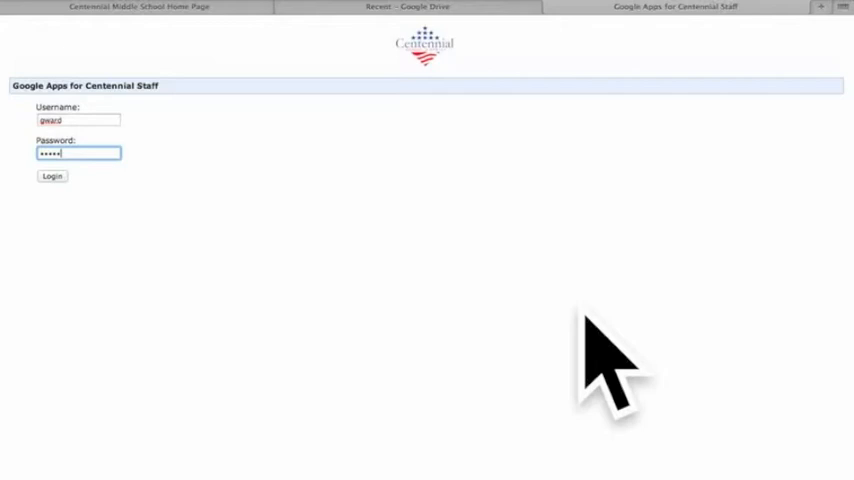
click(52, 176)
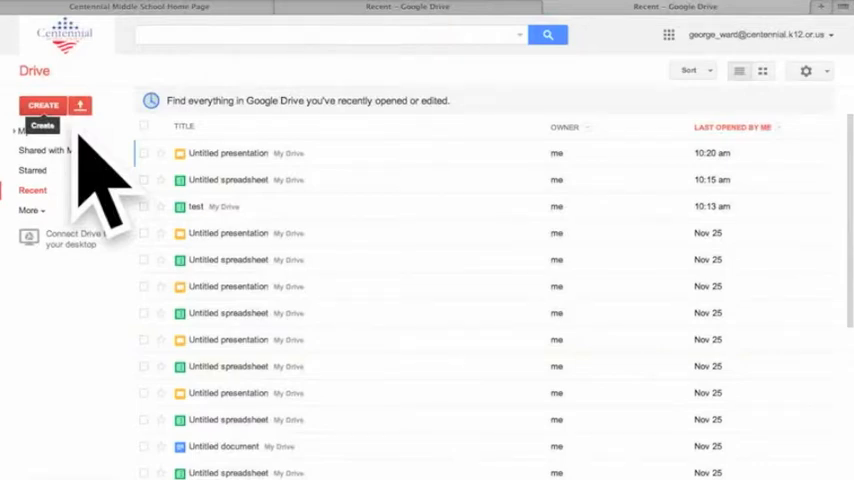
Step: Create a new blank spreadsheet from Google Drive's Create menu
click(42, 104)
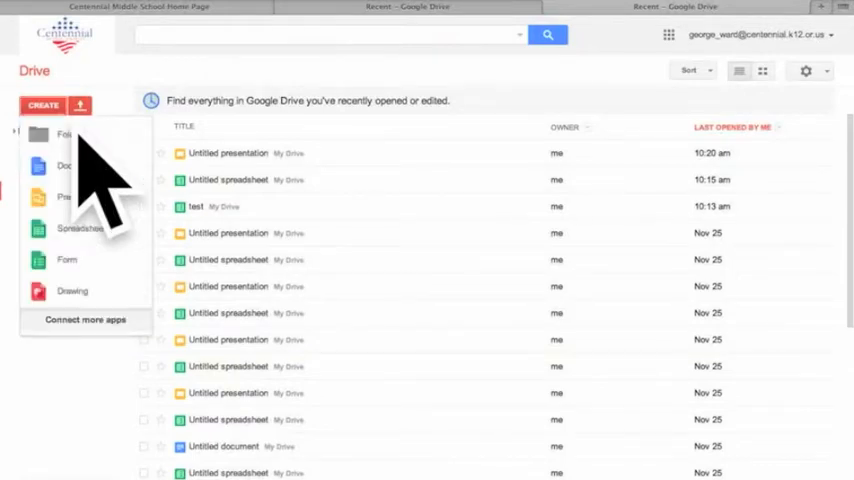
mouse_move(130, 236)
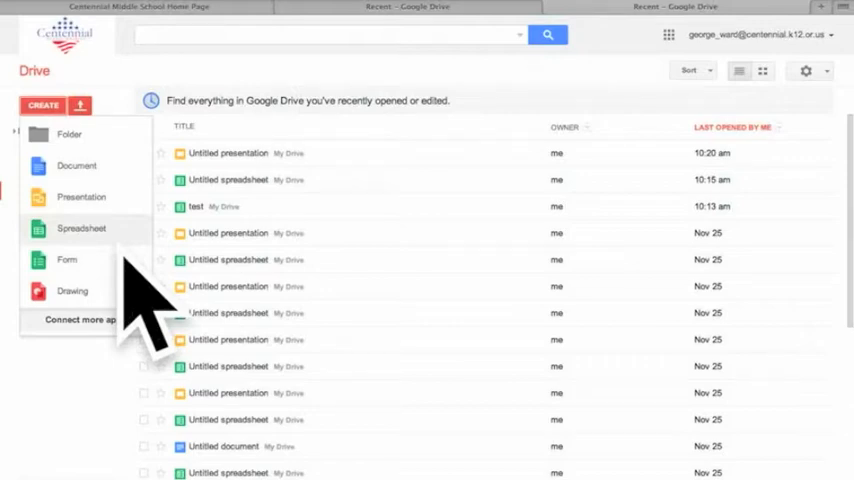
click(80, 228)
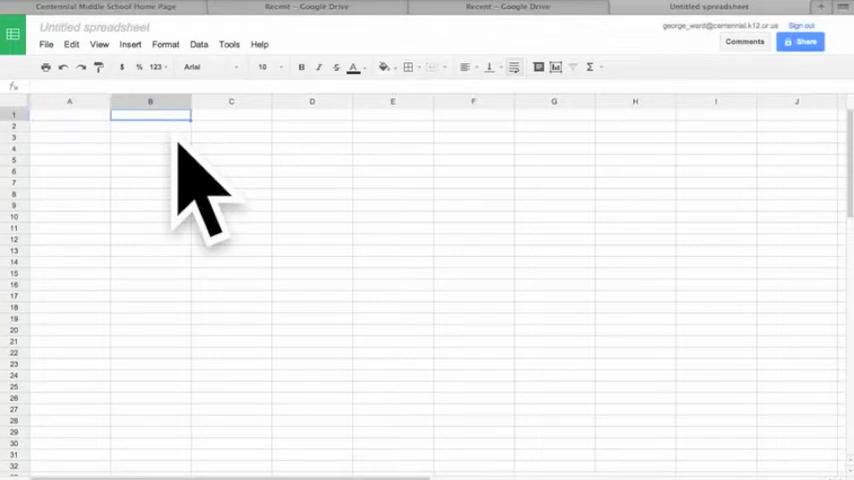
Step: Enter the column headings Paper, Glass and Styrofoam across row 1
text(Paper)
click(232, 114)
text(G)
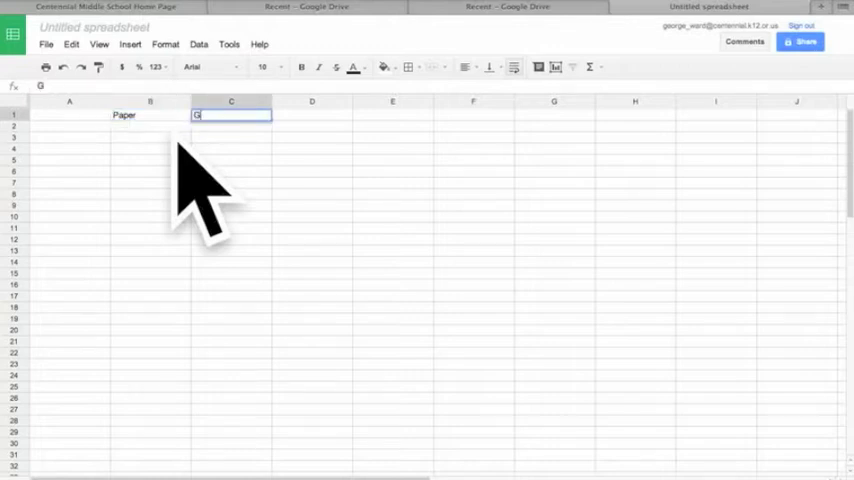
key(Tab)
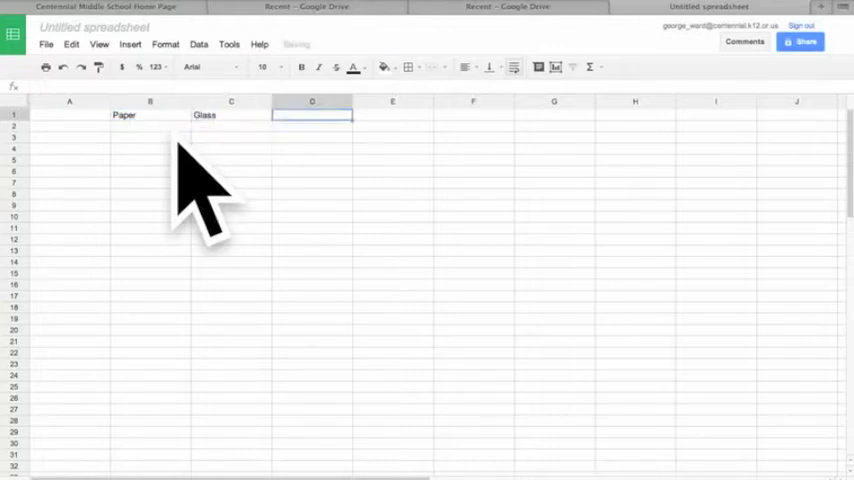
text(S)
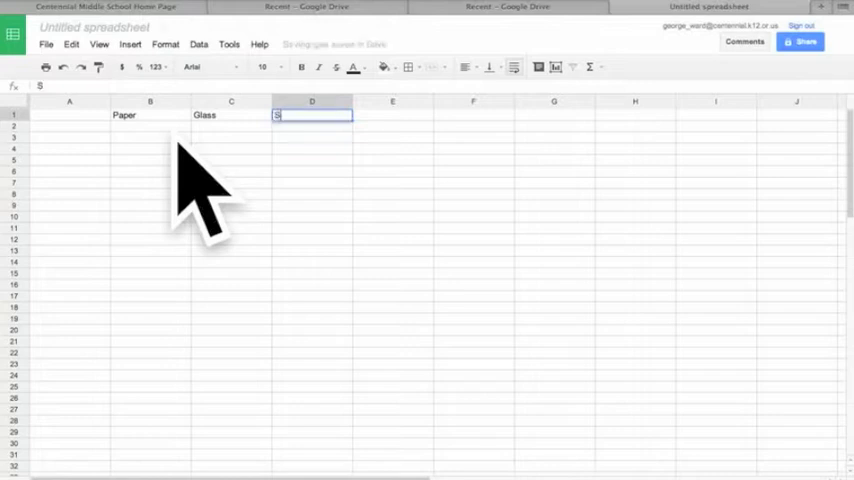
text(tyrof)
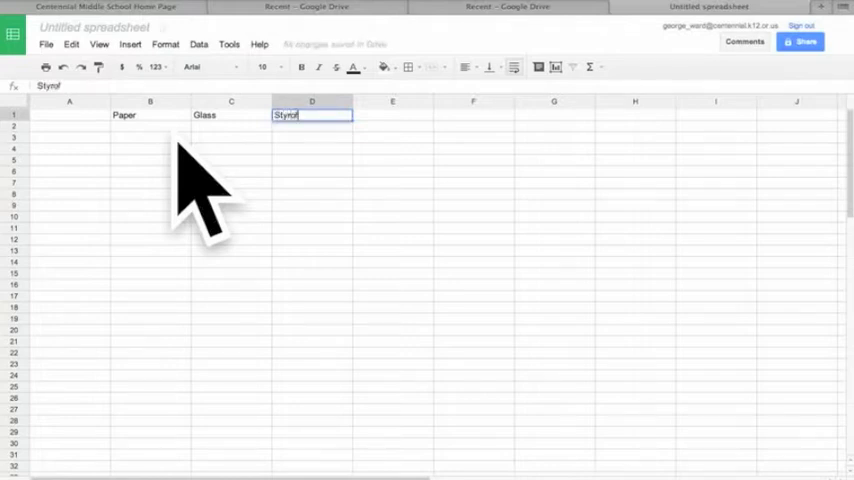
text(oam)
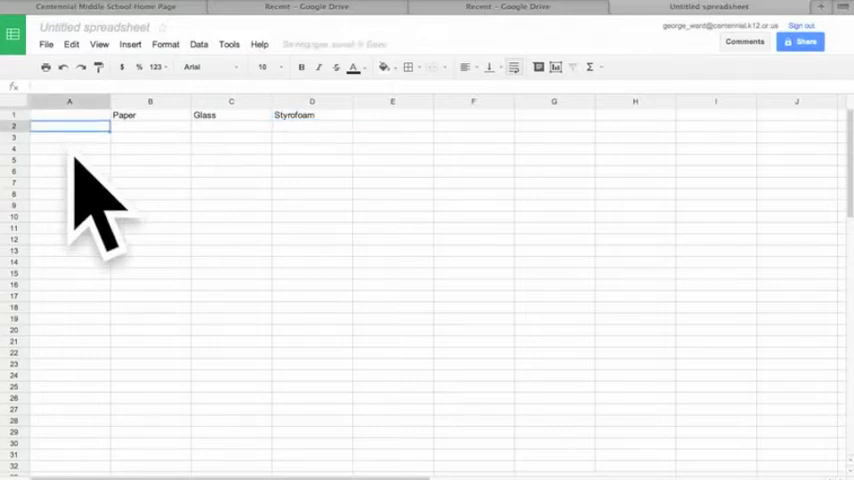
Step: Label the rows below as Trial 1, Trial 2 and Trial 3 in column A
text(Tr)
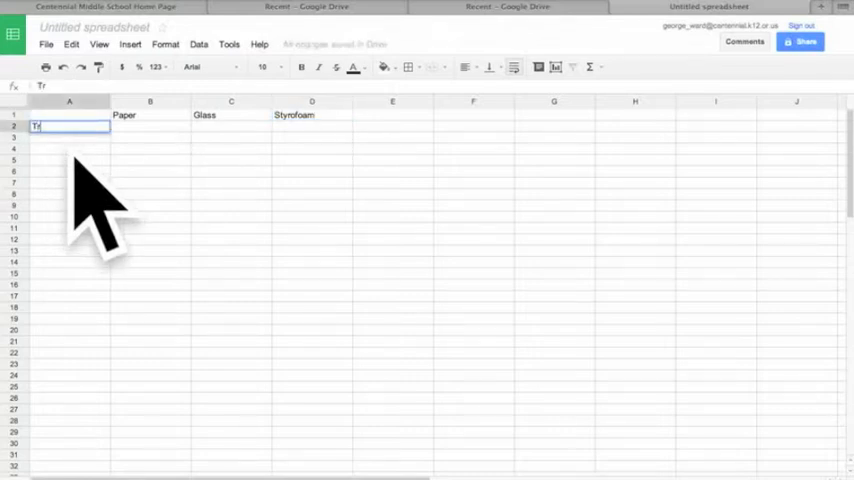
text(Trial 1)
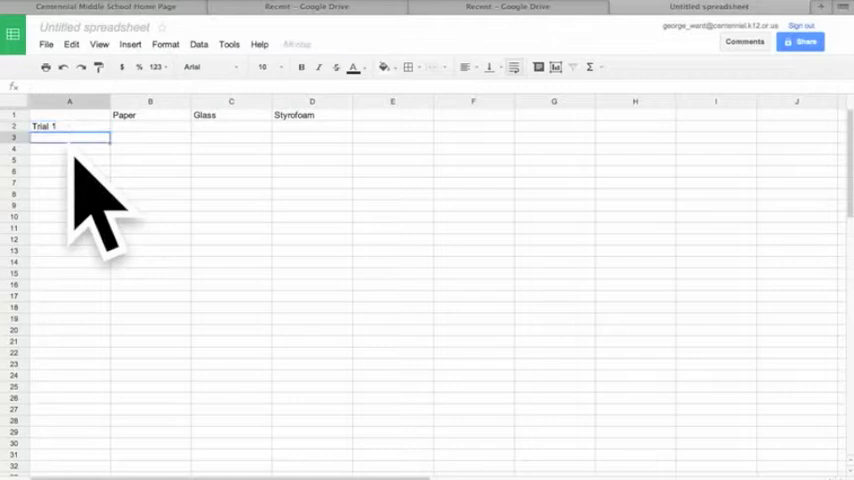
text(Trial 2)
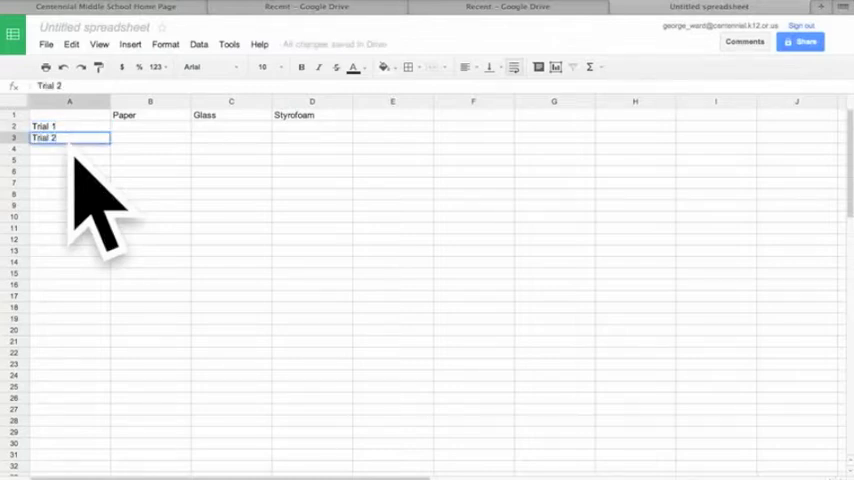
text(Trial 3)
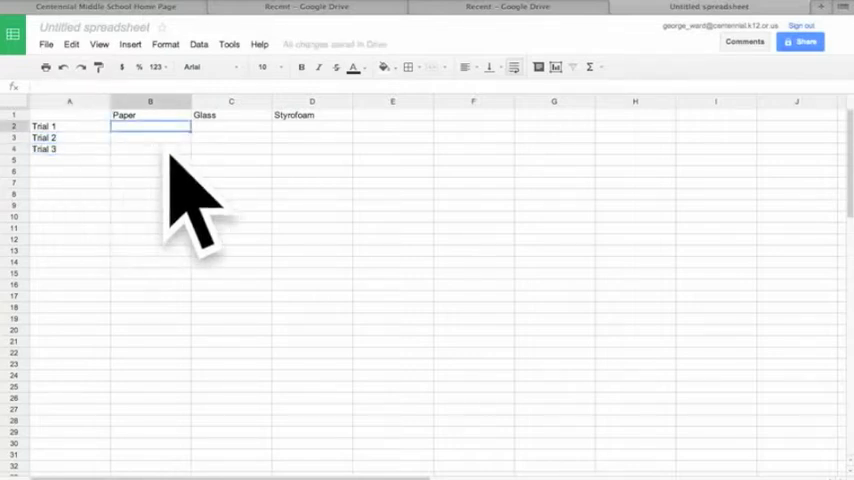
Step: Fill the trial values: Paper 20, 18, 20; Glass 25, 22, 24; Styrofoam 4, 7, 4
text(20)
click(152, 138)
text(18)
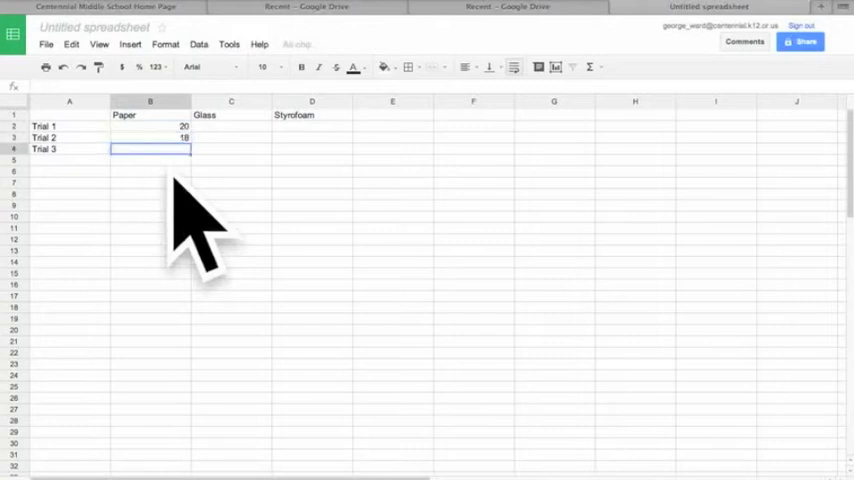
text(20)
click(232, 126)
text(25)
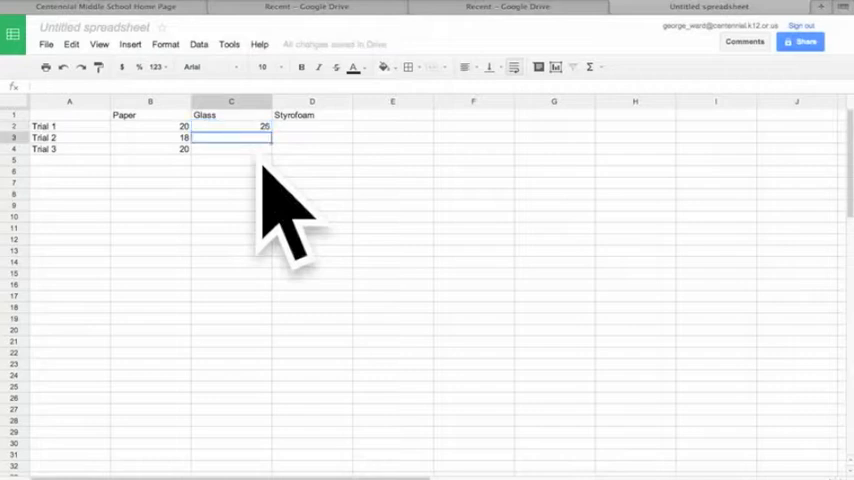
text(22)
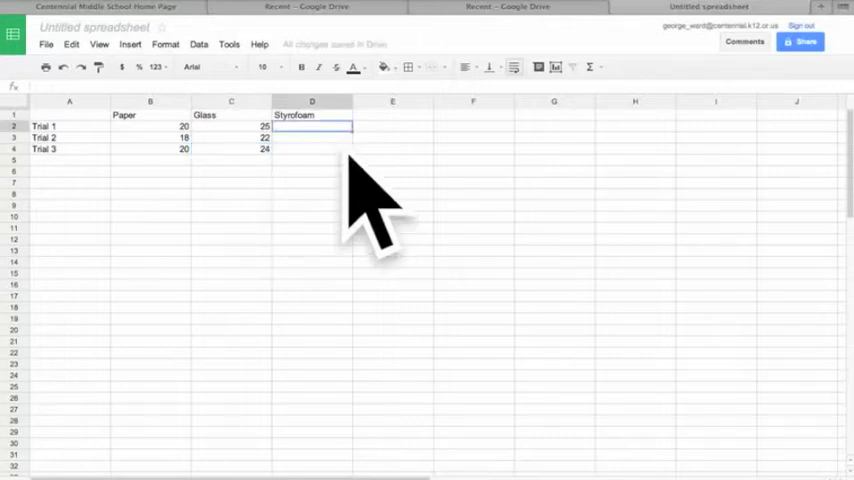
text(4)
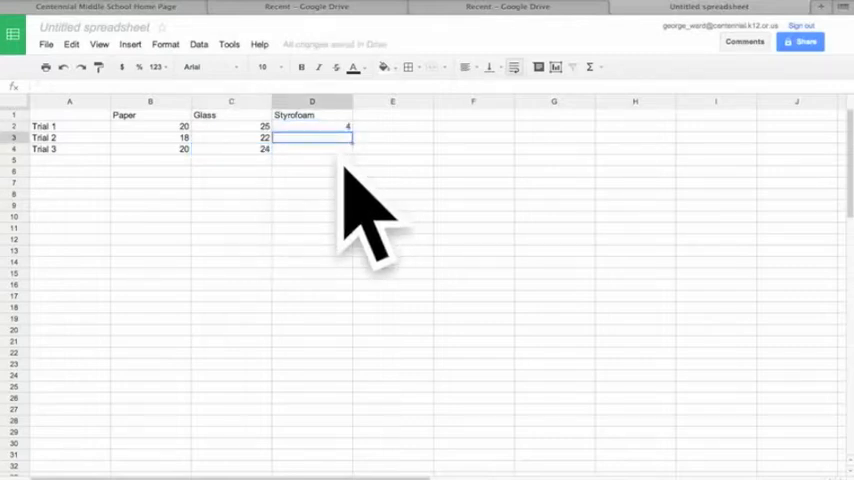
text(7)
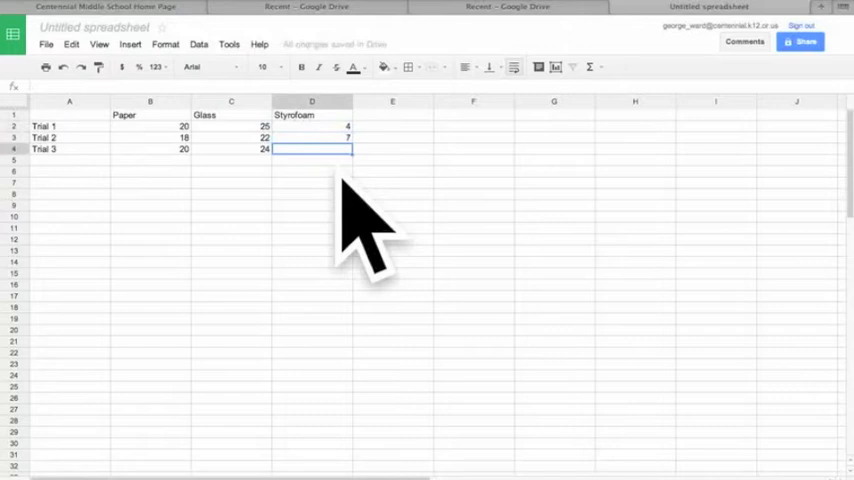
text(4)
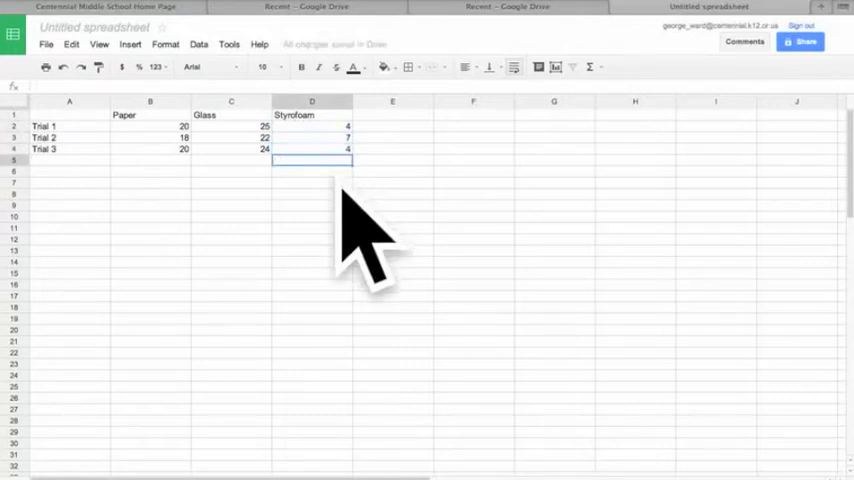
mouse_move(164, 184)
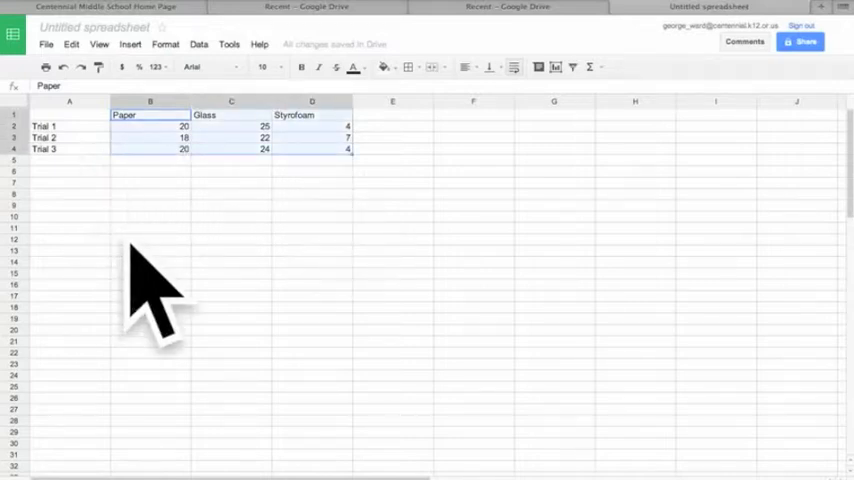
mouse_move(340, 210)
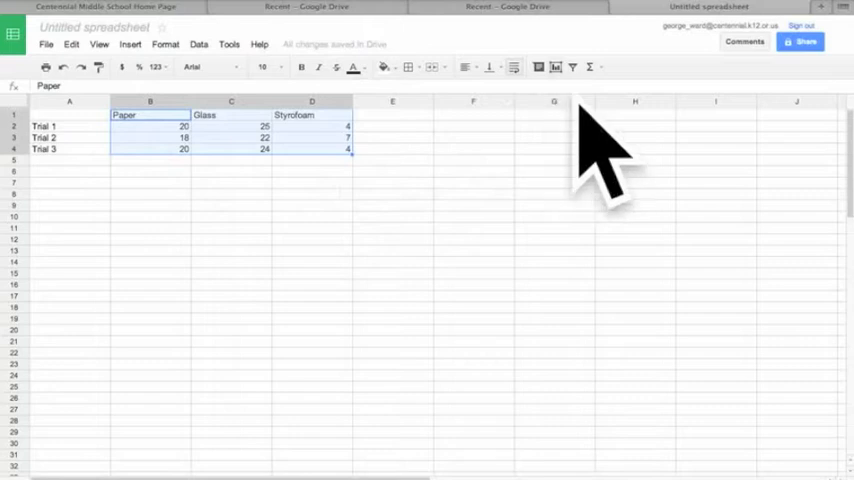
mouse_move(552, 66)
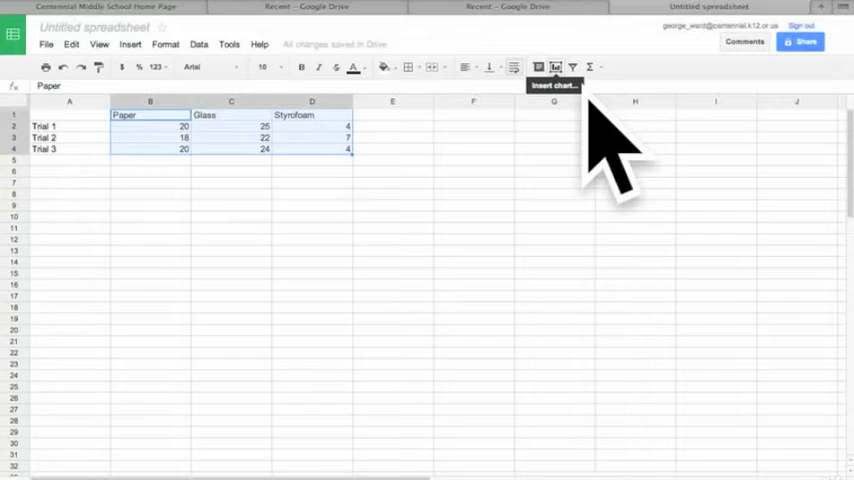
Step: Start a chart from the trial data and choose the Column chart type
click(546, 66)
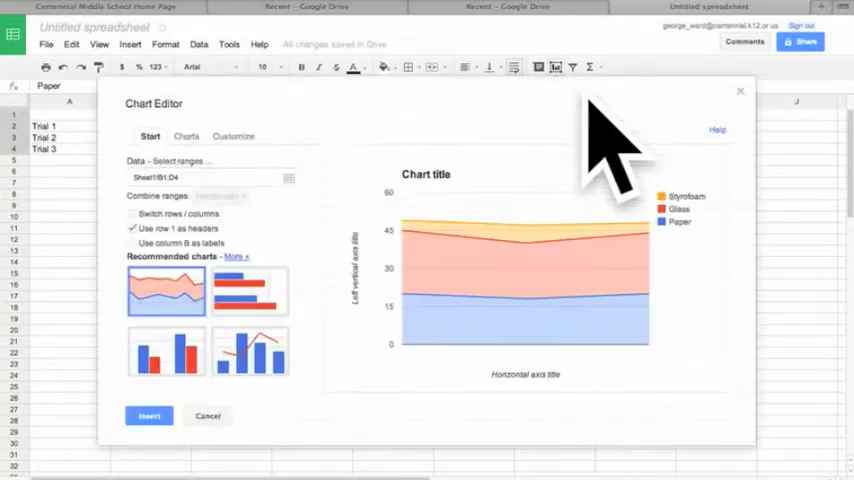
mouse_move(456, 344)
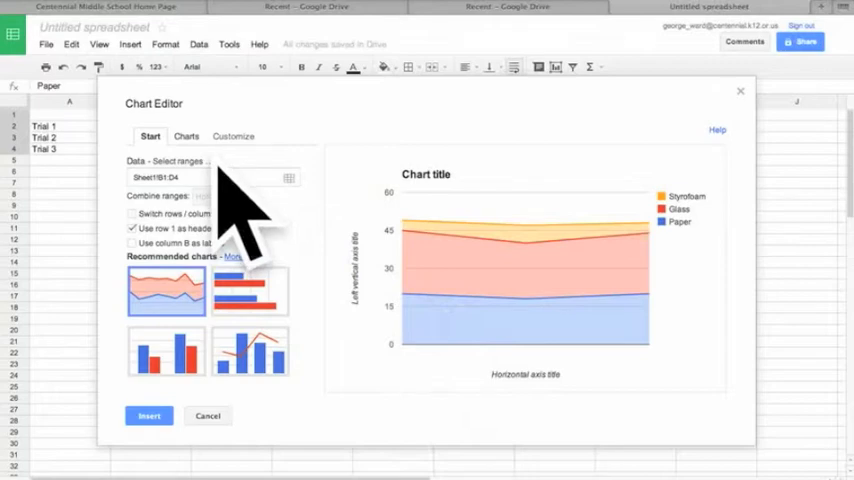
click(186, 136)
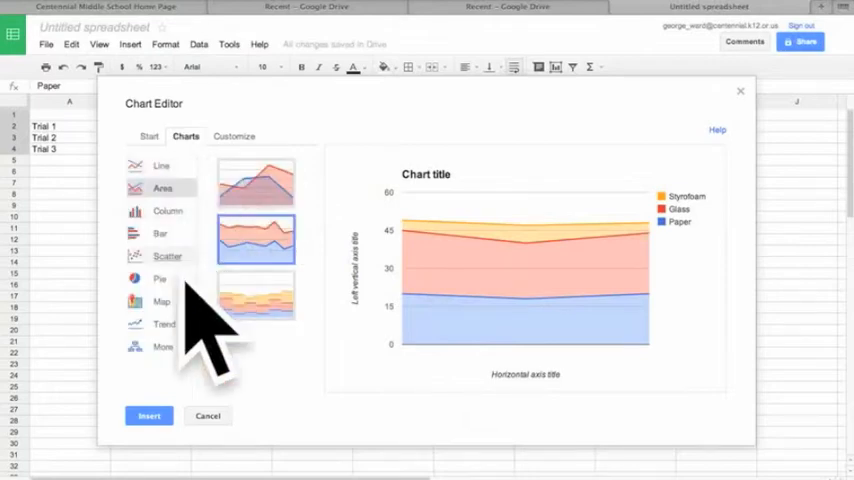
click(164, 210)
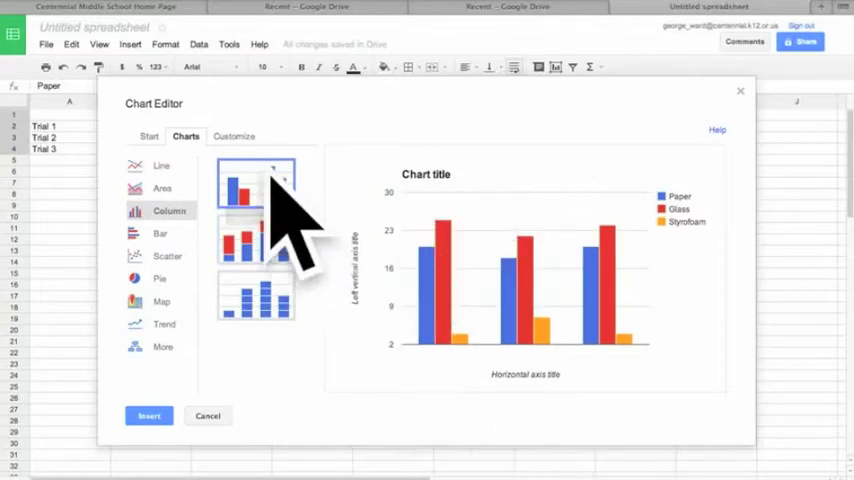
Step: Title the chart 'Cups Loss of Heat' in the Customize options
click(234, 136)
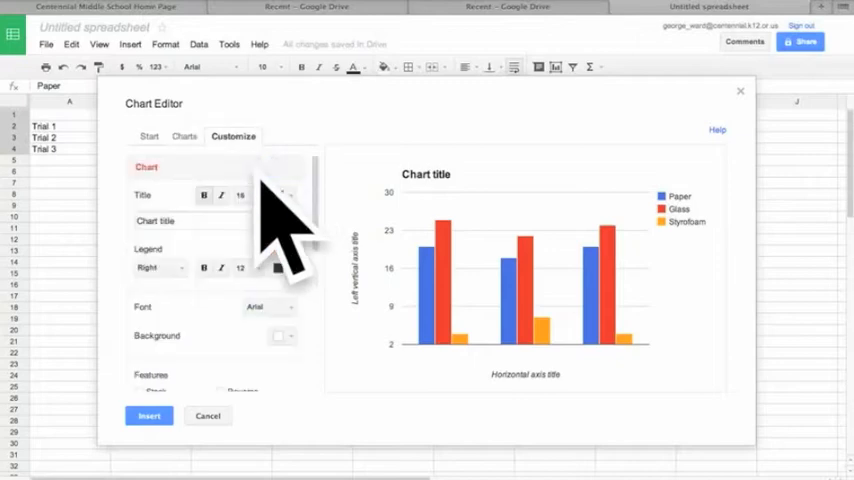
click(216, 220)
text(Cups Loss of)
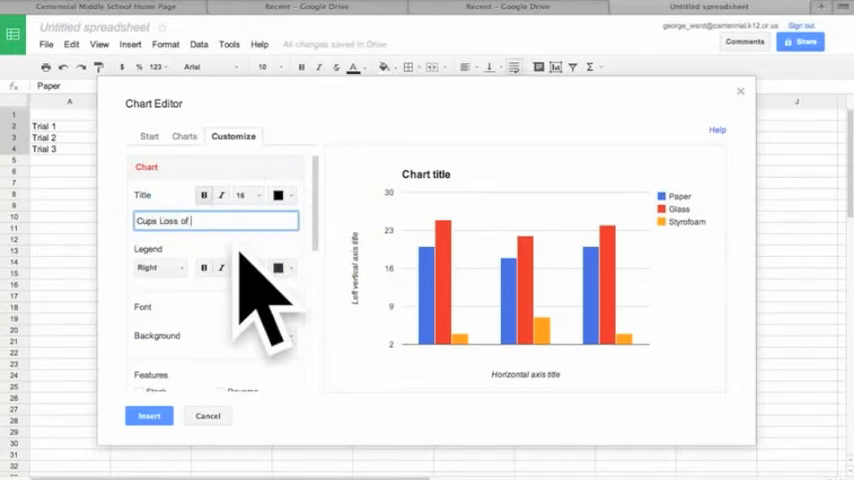
text(Heat)
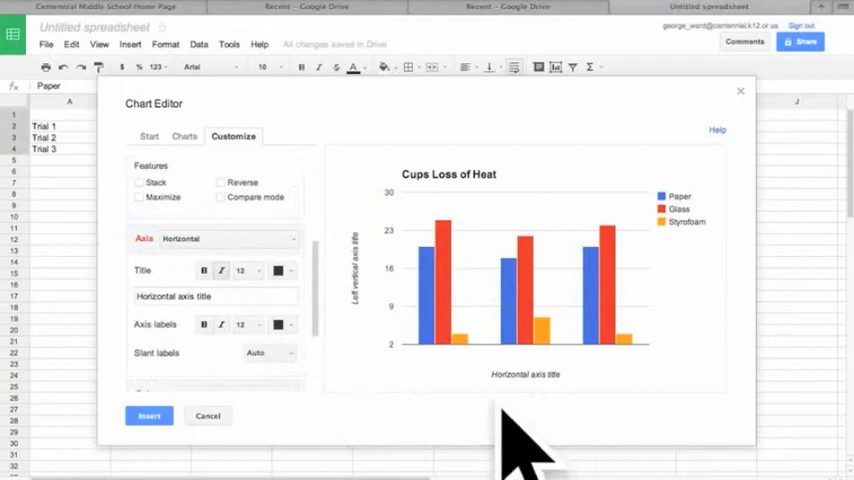
Step: Set the horizontal axis title to Trials and the left vertical axis title to Temp C
click(214, 296)
text(Horizon)
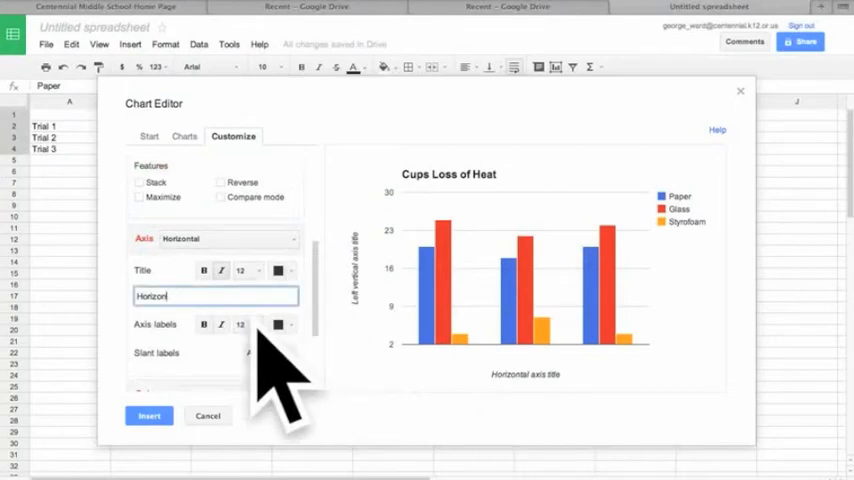
text(ti)
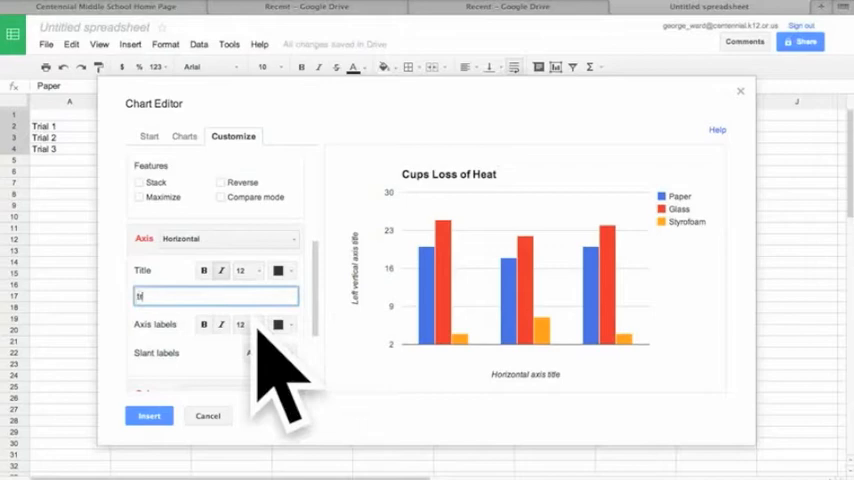
key(Backspace)
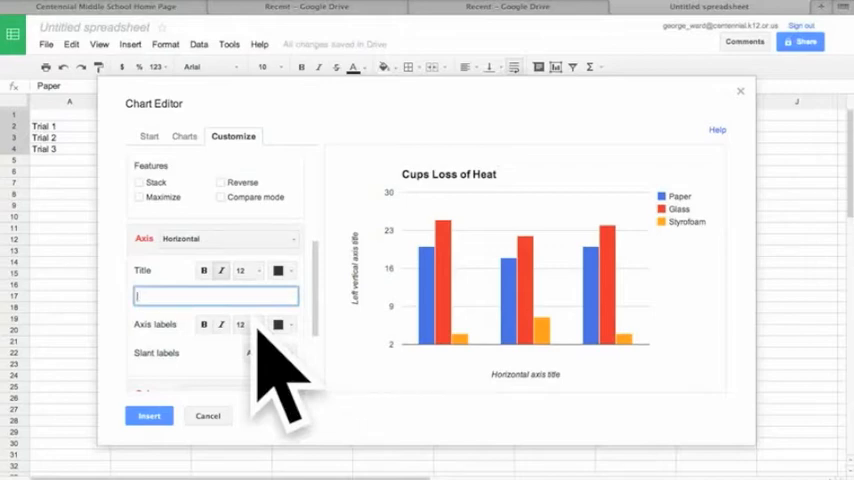
text(Trials)
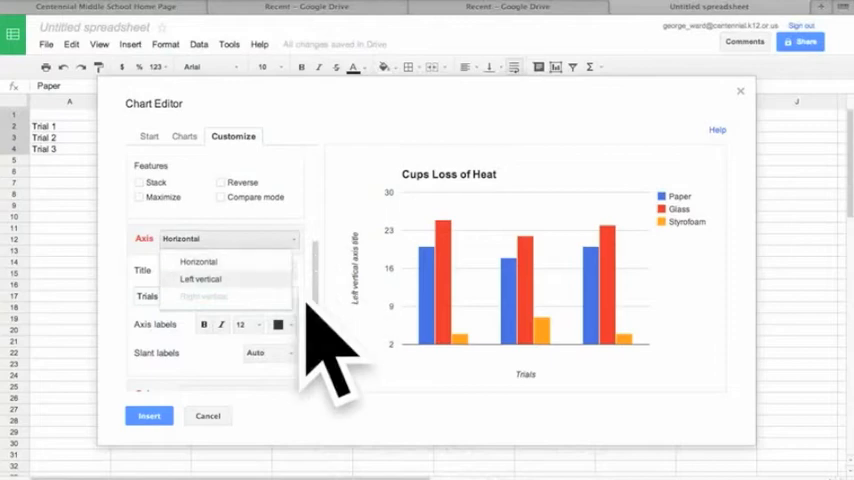
click(200, 280)
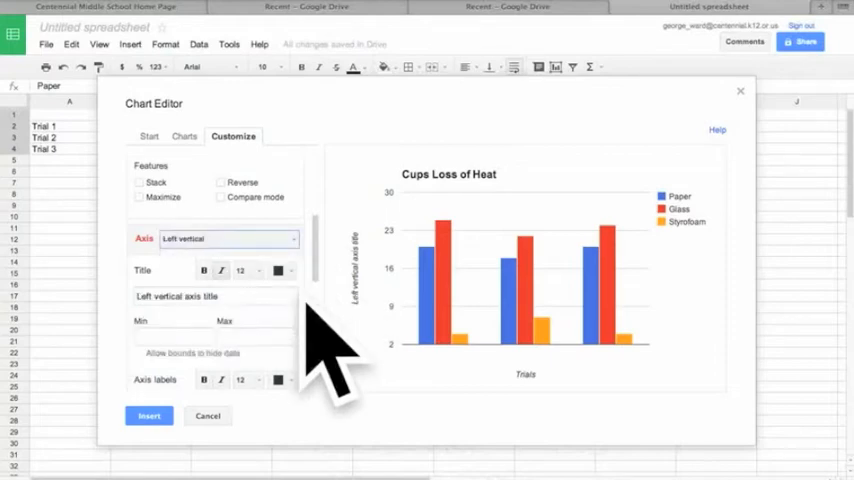
click(210, 296)
text(Temp C)
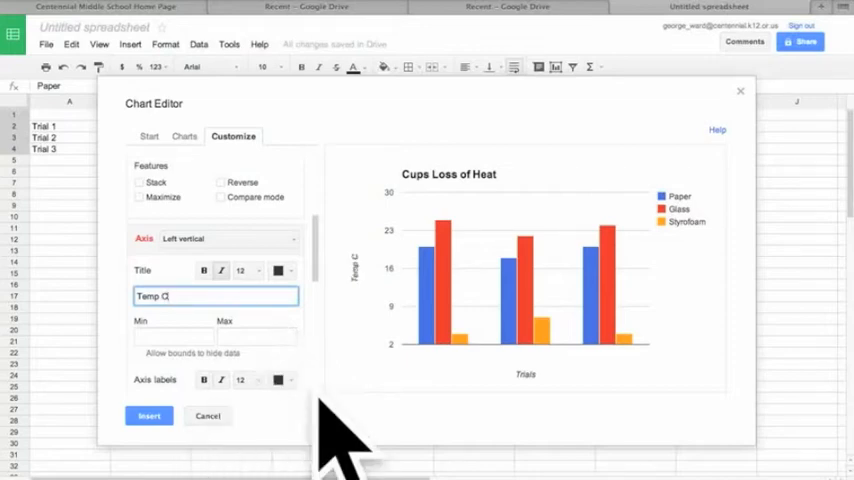
mouse_move(388, 470)
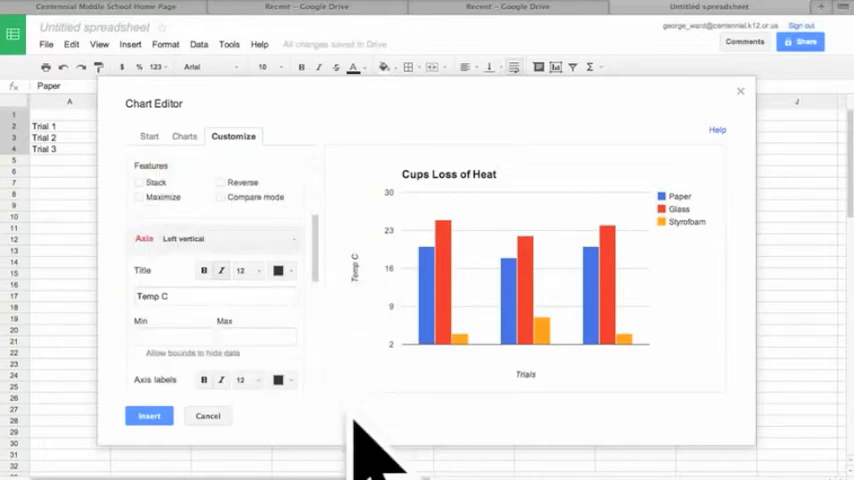
scroll(down, 3)
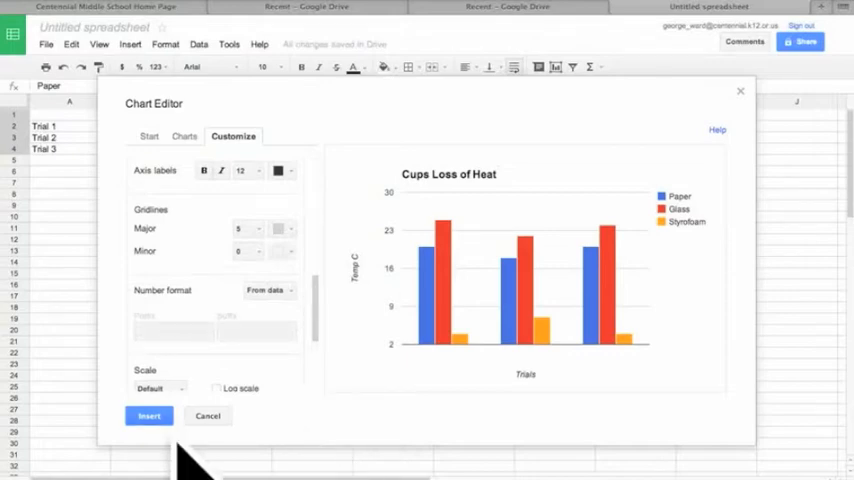
Step: Insert the chart into the sheet and try Copy chart, dismissing the copy notice
click(148, 416)
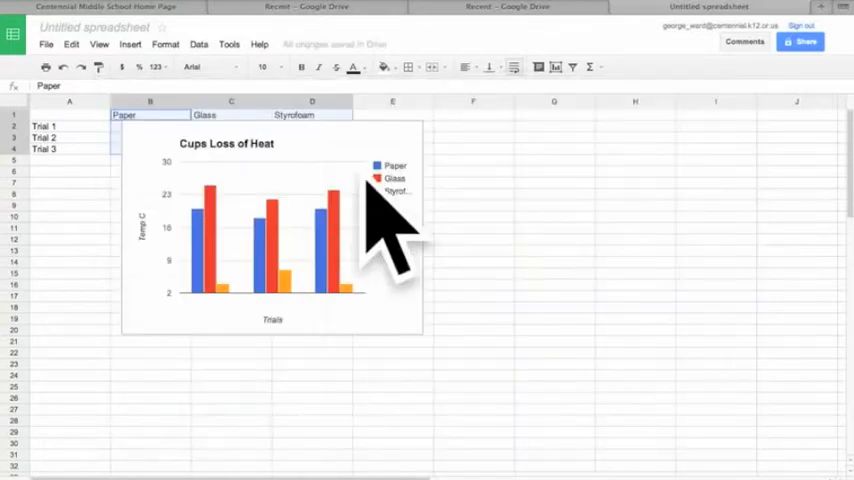
click(280, 220)
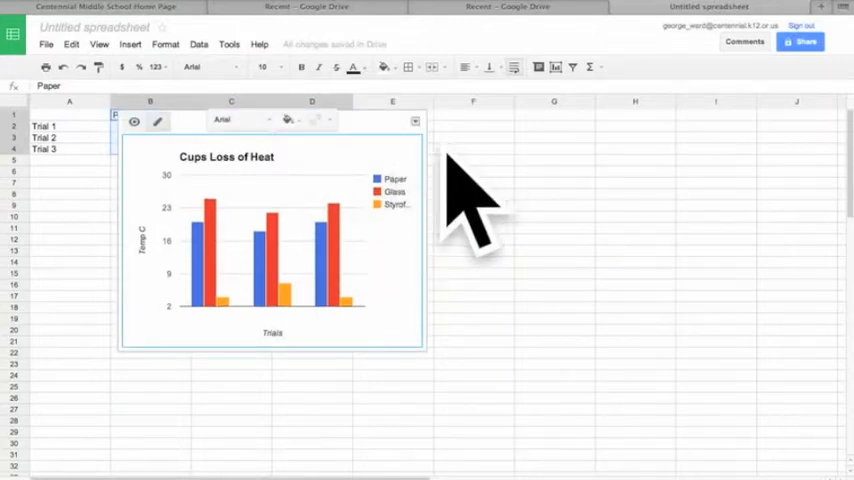
click(412, 120)
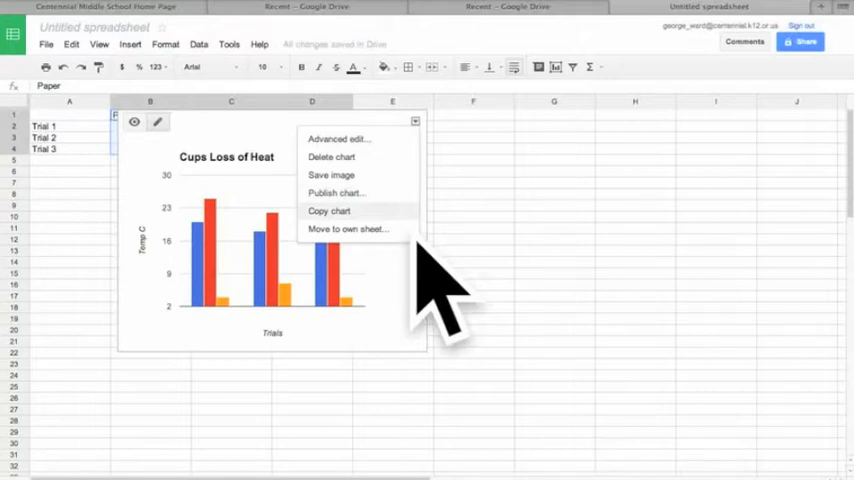
click(330, 212)
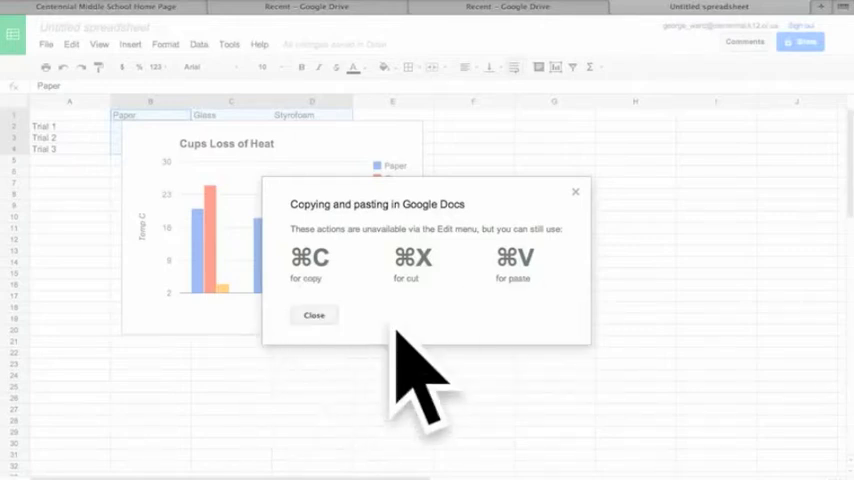
click(312, 316)
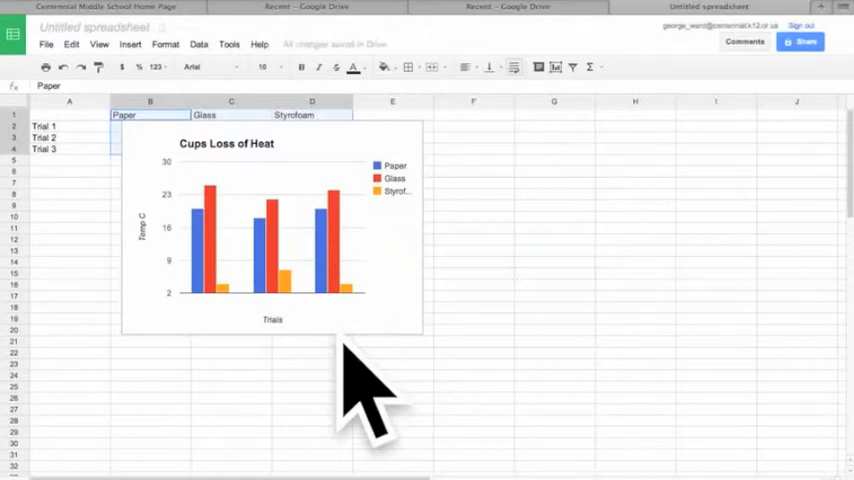
mouse_move(430, 320)
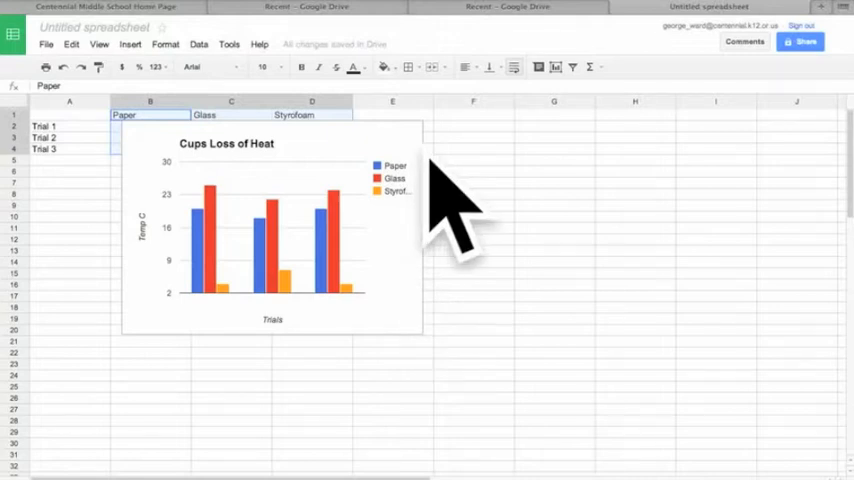
Step: Move the Cups Loss of Heat chart onto its own chart sheet
click(270, 230)
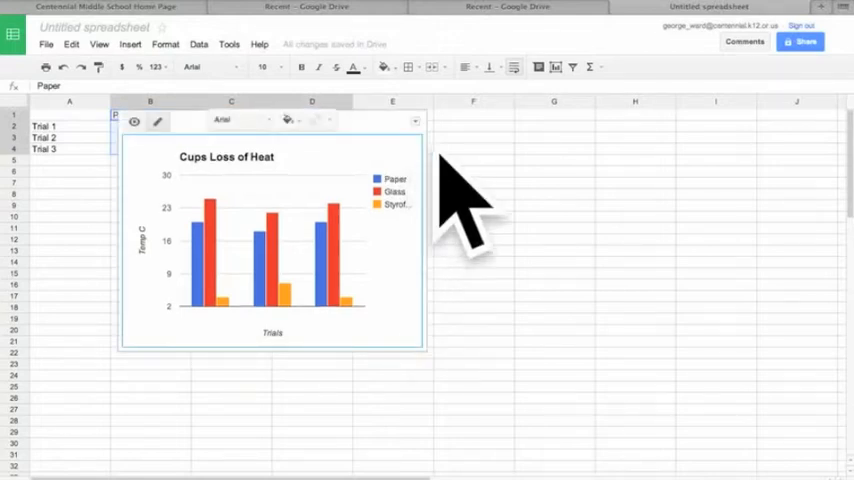
click(414, 120)
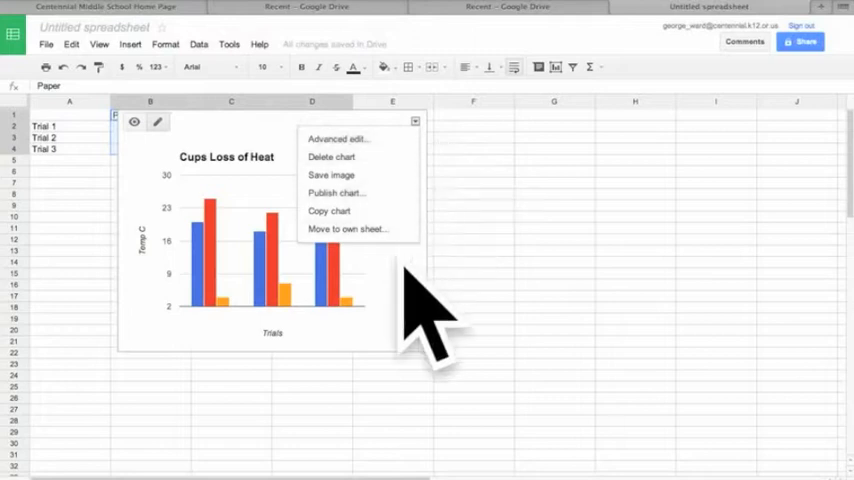
click(336, 138)
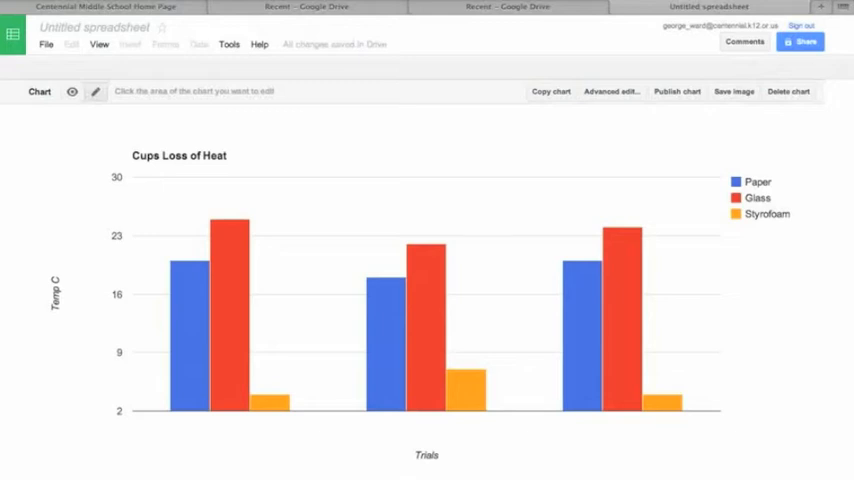
mouse_move(510, 230)
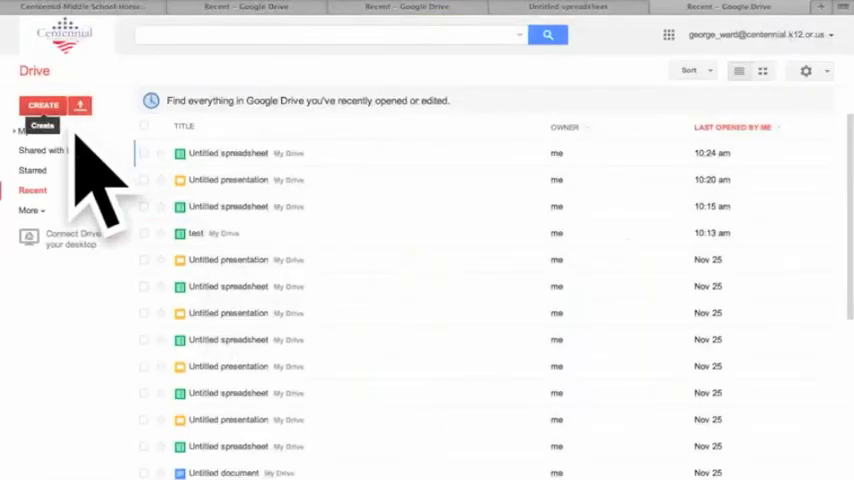
Step: Create a new presentation from Google Drive's Create menu
click(48, 104)
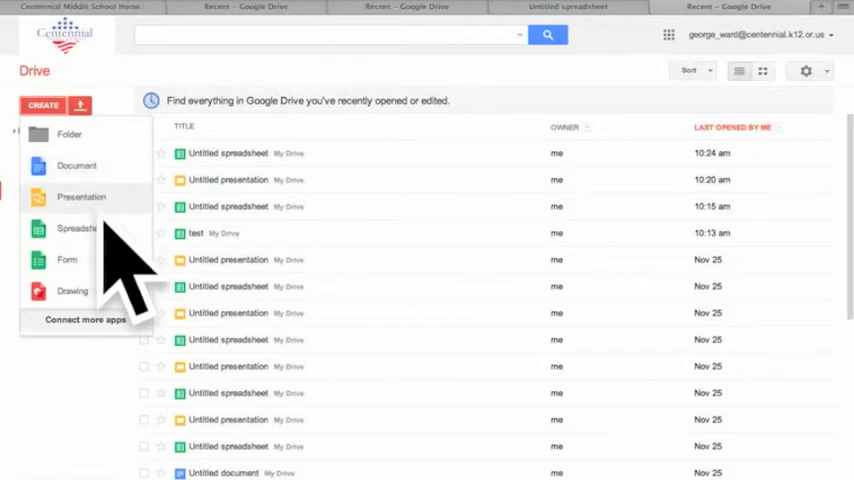
click(80, 196)
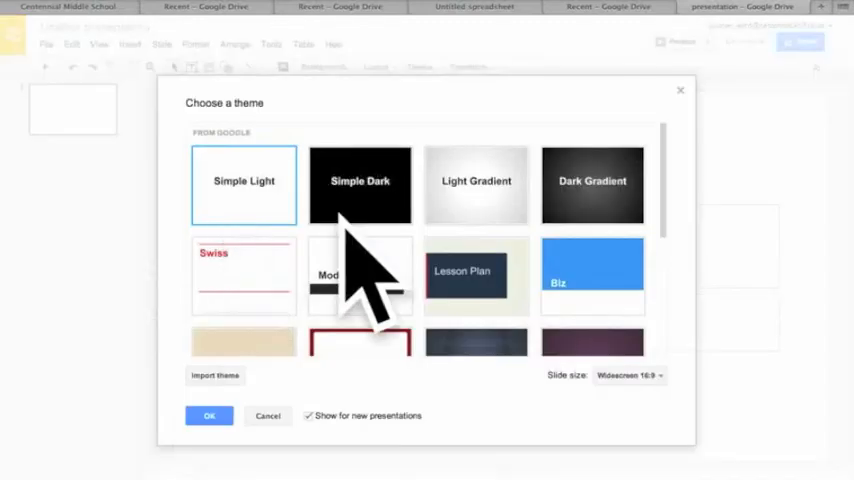
Step: Apply the blue theme and title the first slide 'Cups and Loss of Heat'
scroll(down, 3)
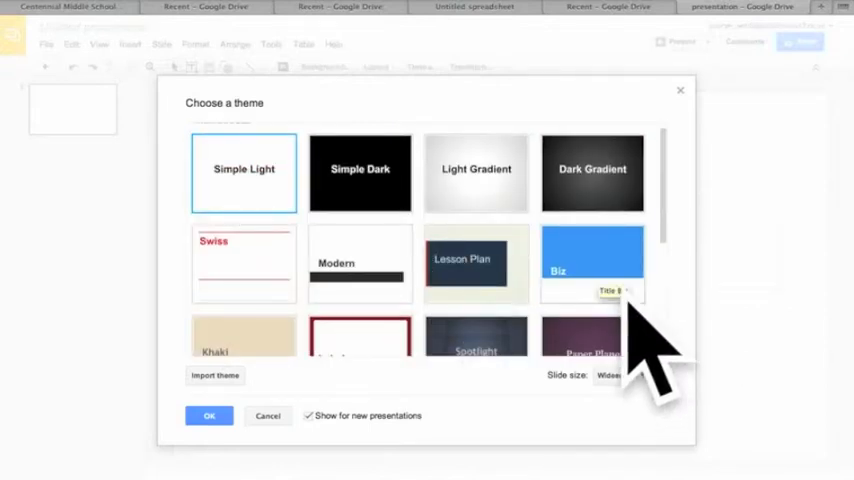
click(588, 264)
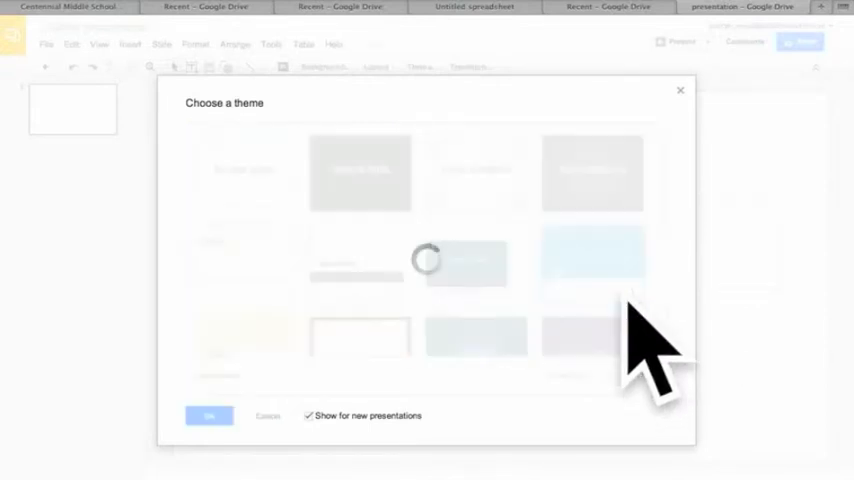
click(592, 256)
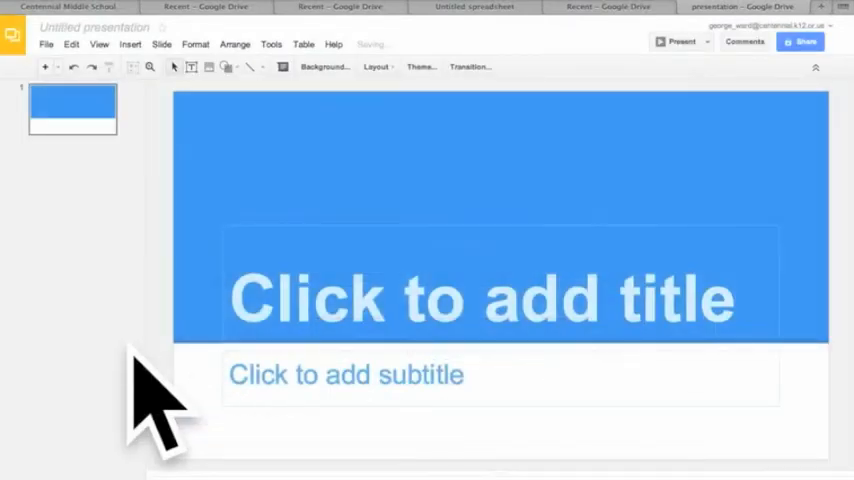
click(500, 290)
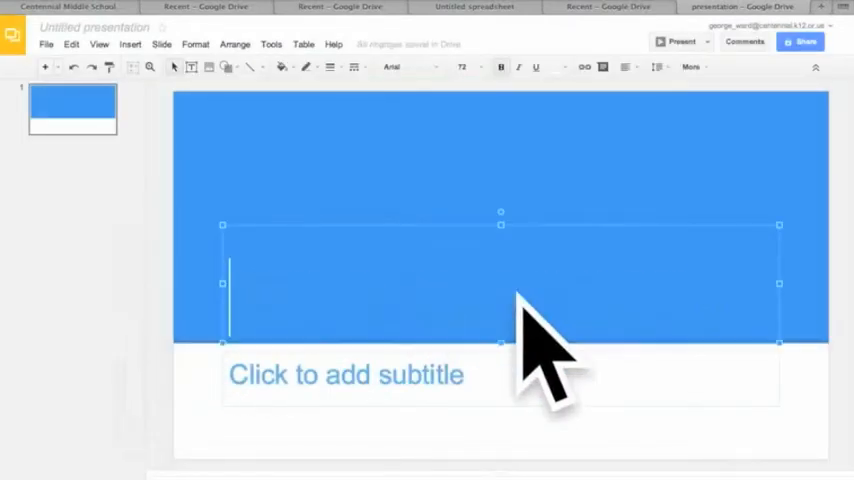
text(Cups and)
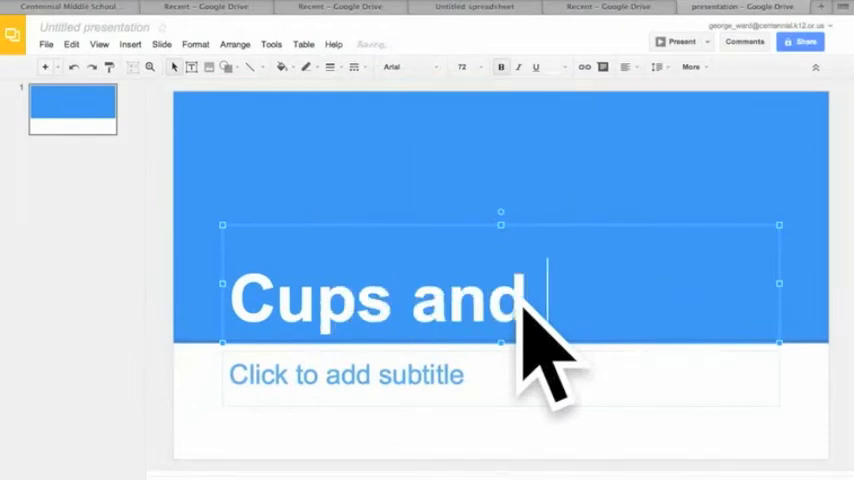
text(Loss)
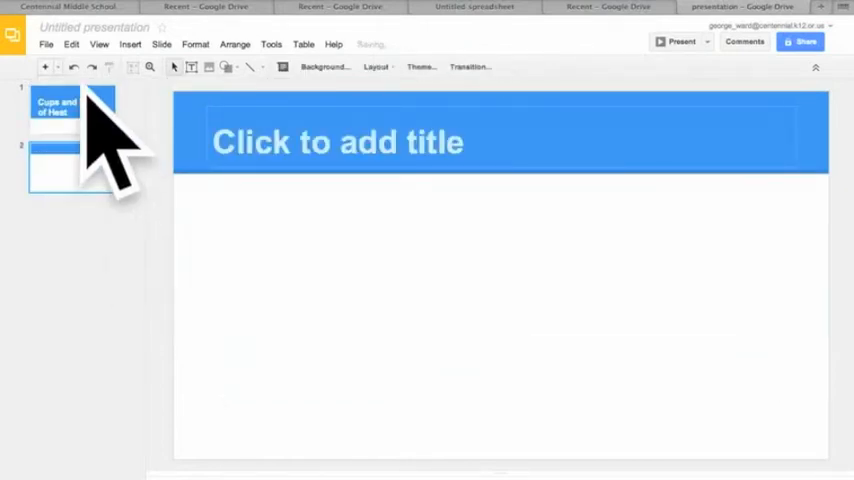
Step: Add new slides, title the second one 'Data Table', and return to the spreadsheet
click(378, 68)
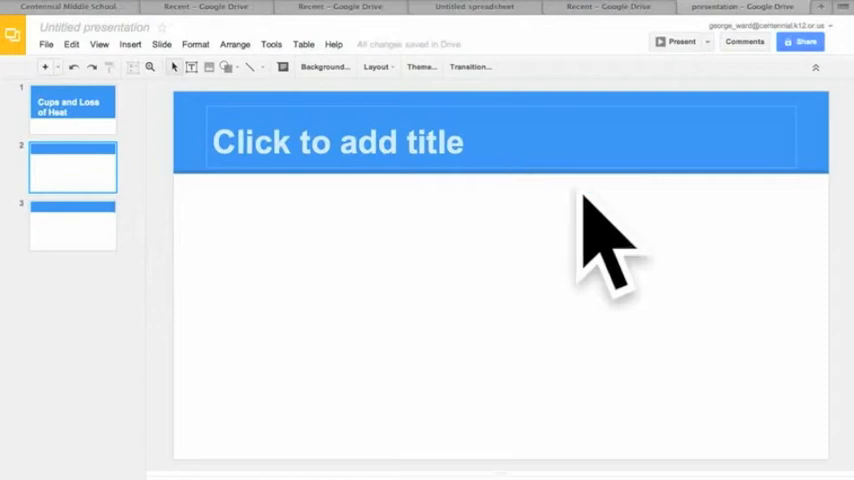
text(Data Table)
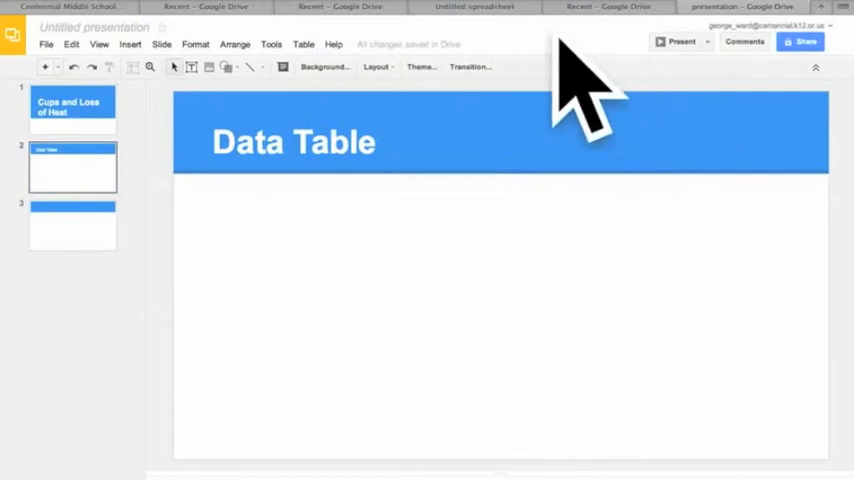
click(474, 8)
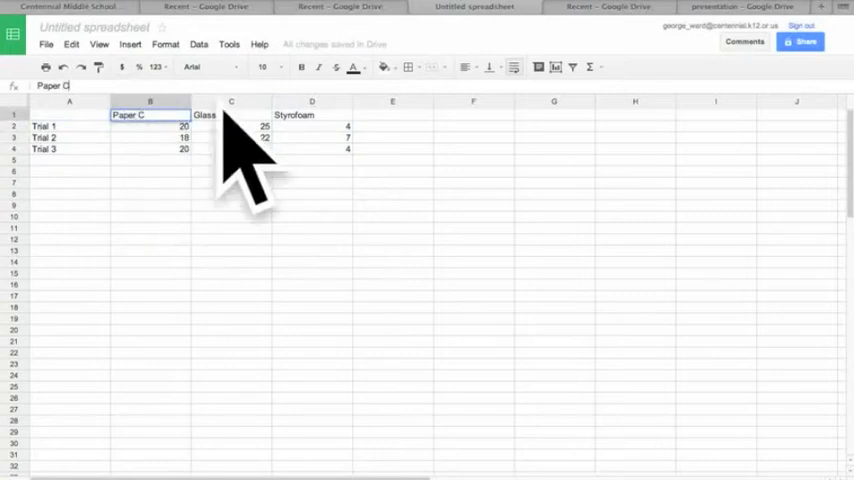
Step: Check the Glass C and Styrofoam C headers, then copy the A1:D4 trial table
click(230, 112)
text( C)
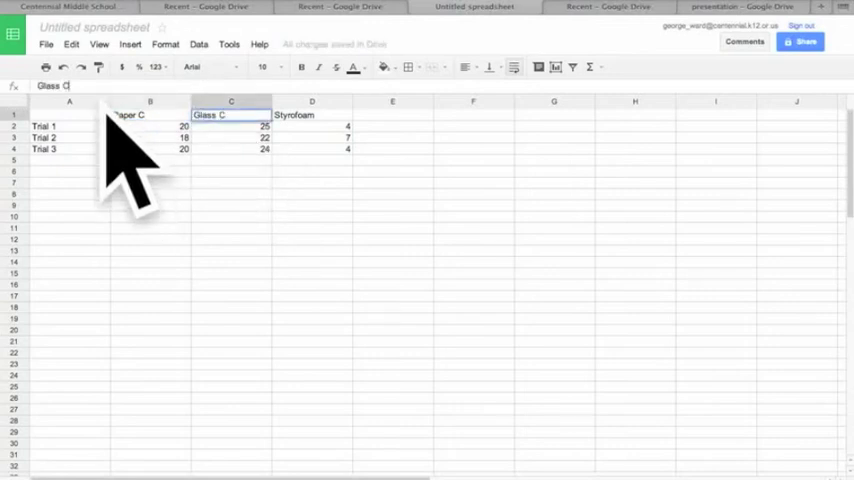
click(312, 112)
text( C)
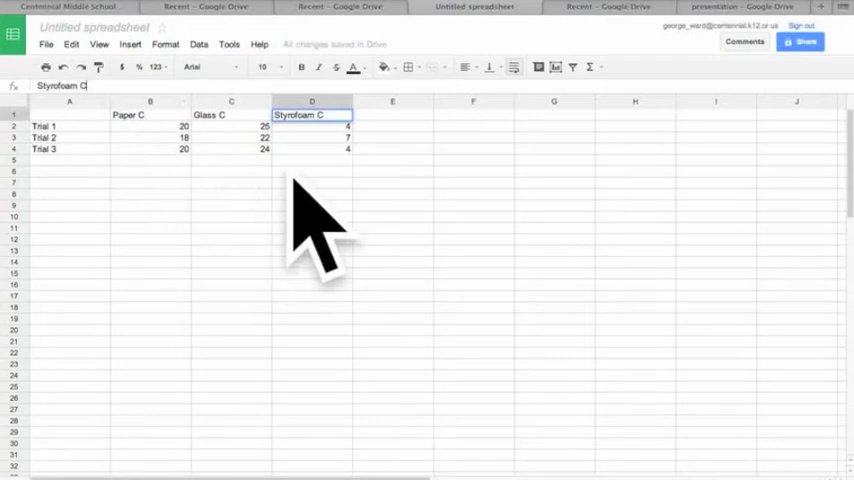
click(64, 112)
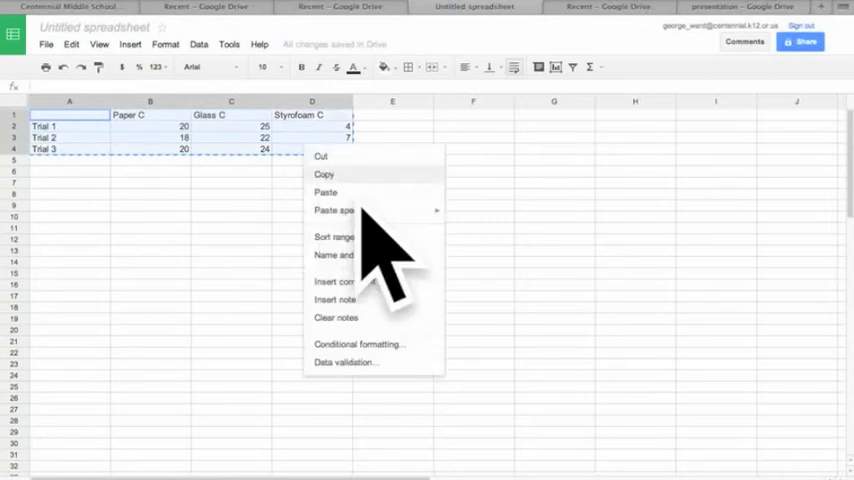
click(324, 174)
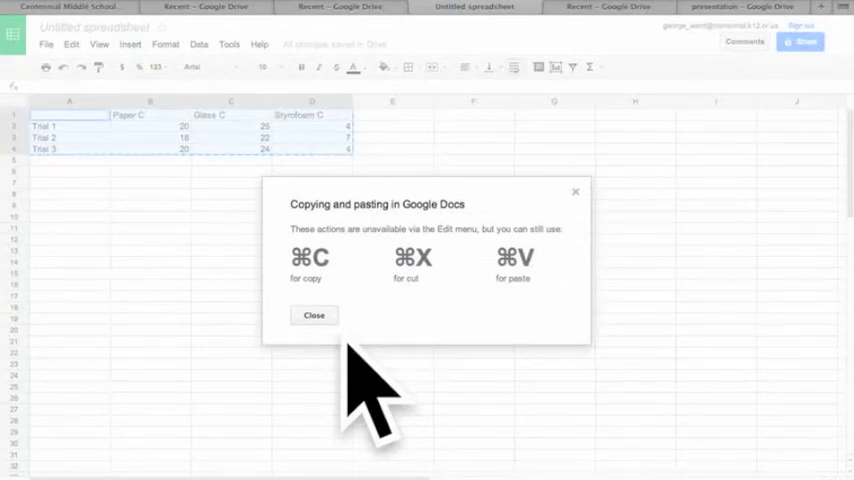
click(312, 316)
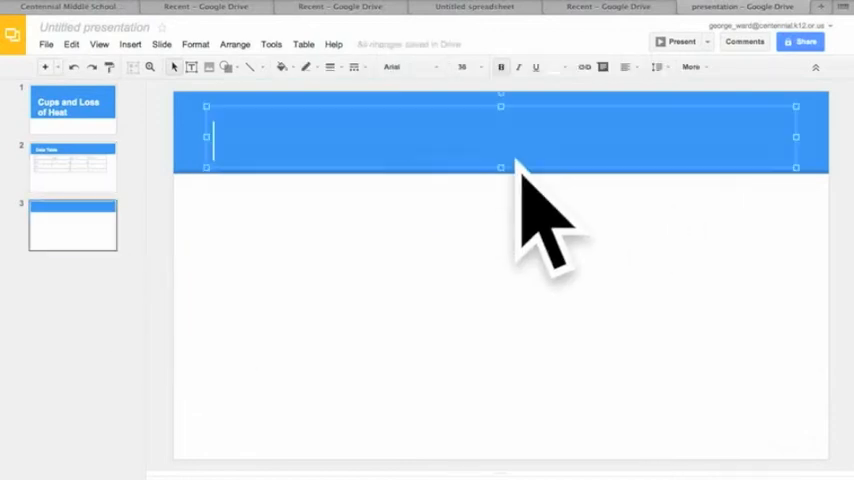
Step: Title the third slide 'Graph' after pasting the trial table onto the Data Table slide
text(Graph)
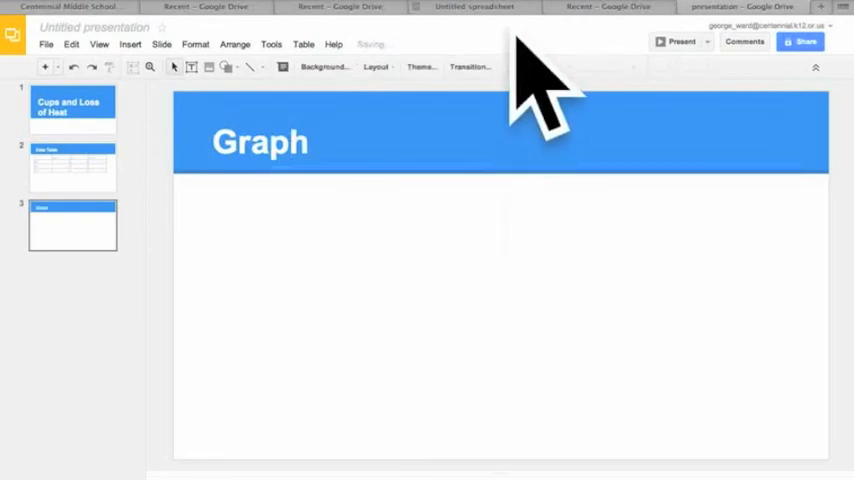
Step: Return to the spreadsheet and copy the Cups Loss of Heat column chart
click(472, 6)
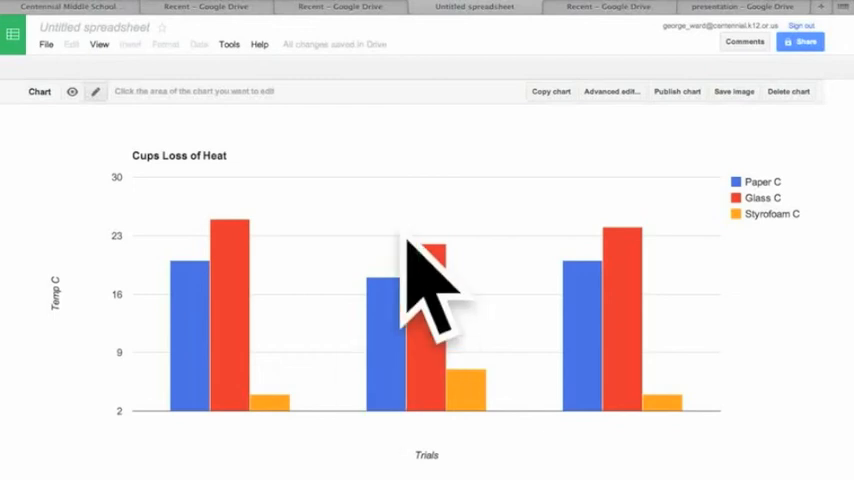
click(552, 92)
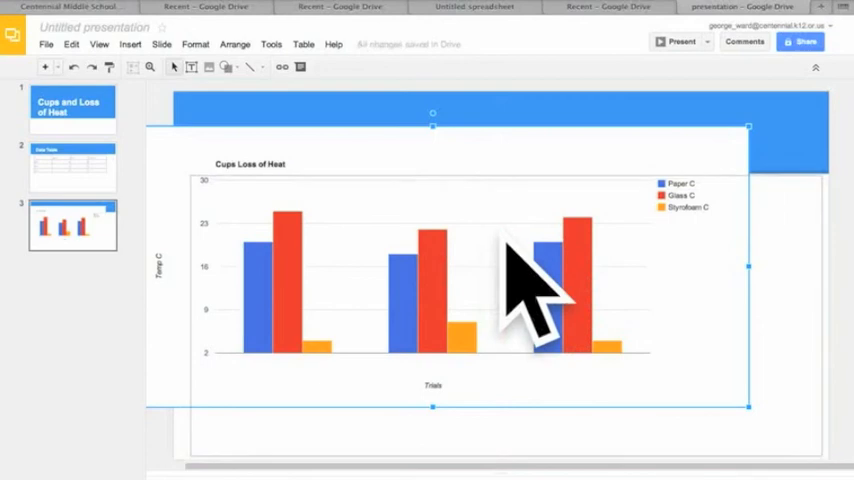
Step: Place the chart below the Graph title, then preview the slideshow from the title slide and exit
text(Graph)
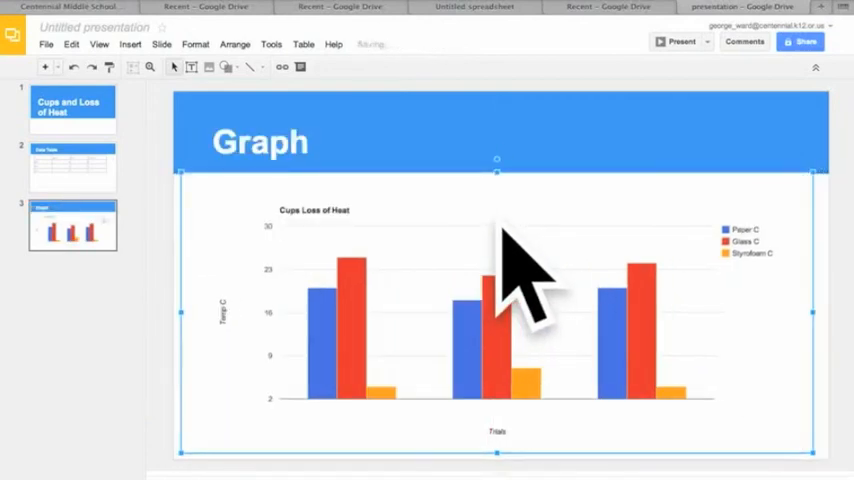
click(260, 142)
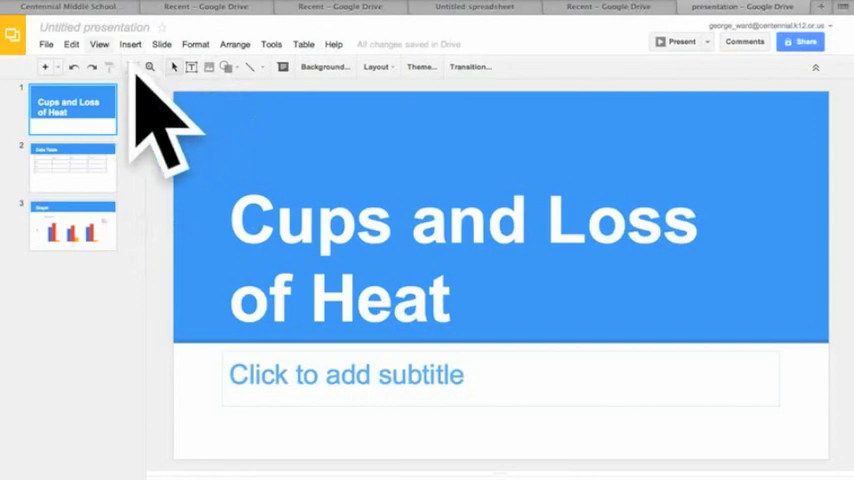
click(108, 46)
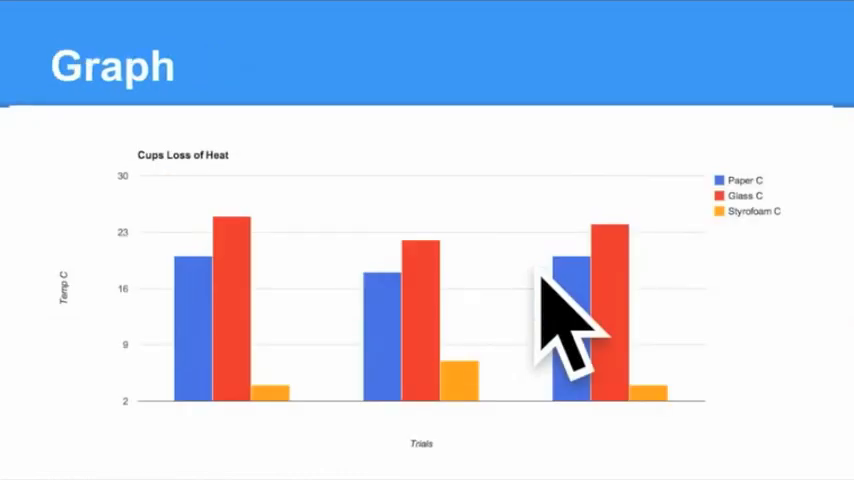
click(100, 46)
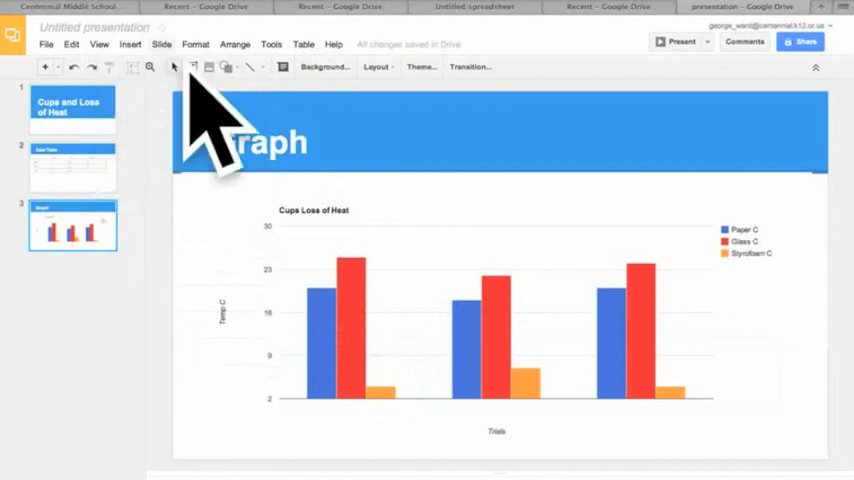
mouse_move(300, 120)
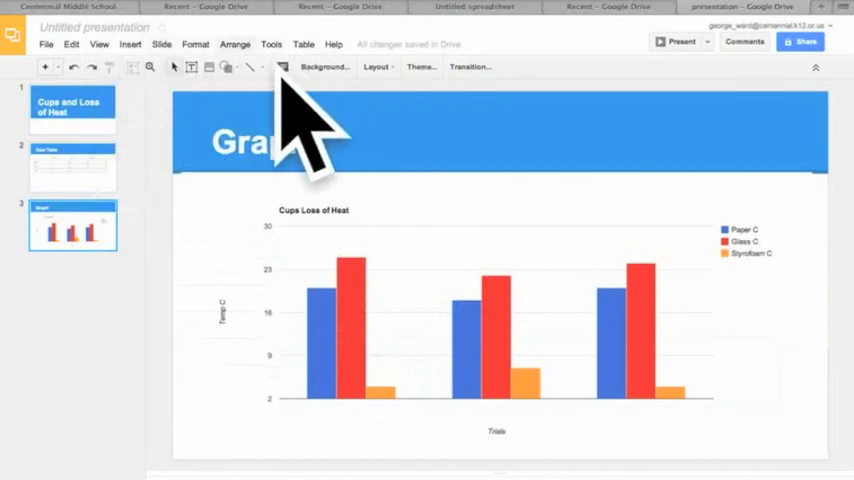